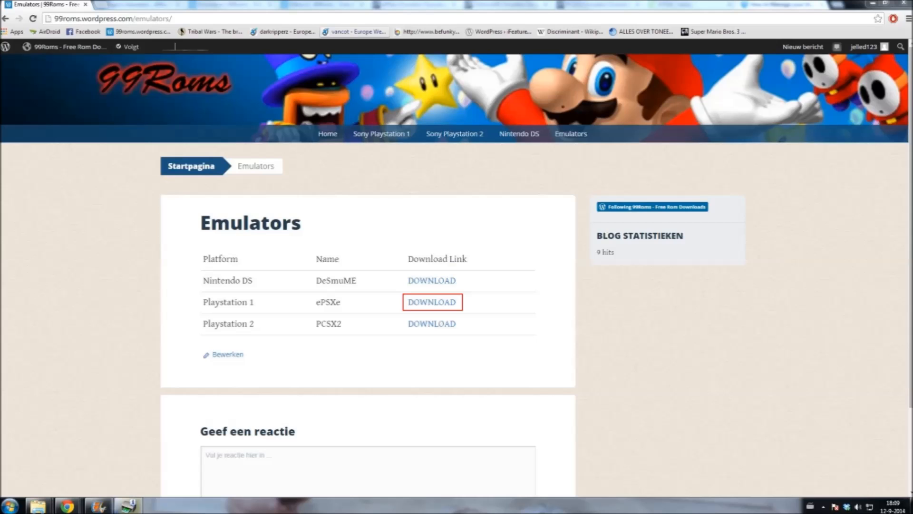
Follow the ePSXe PlayStation 1 download link to its CoolROM download page.
click(432, 302)
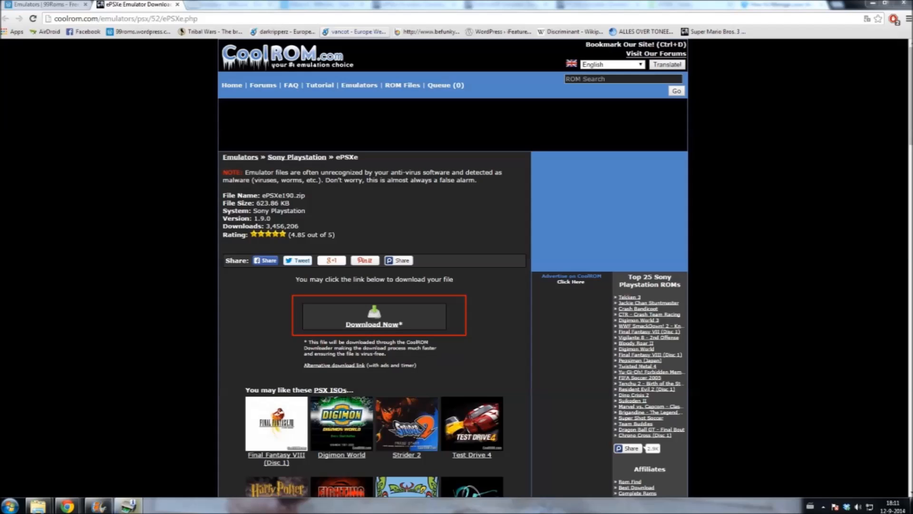
Start downloading ePSXe190.zip with the 'Download Now' button.
click(375, 316)
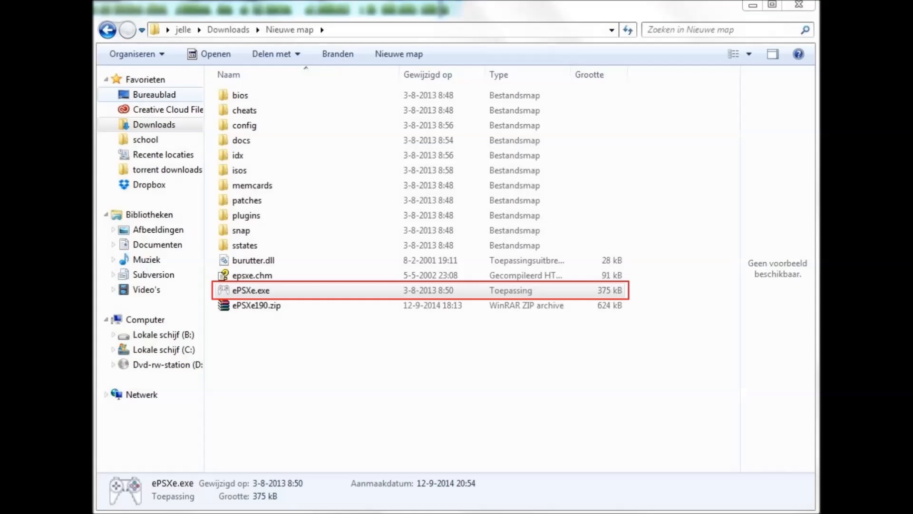
Run ePSXe.exe from the extracted folder to open the ePSXe 1.9.0 window.
double_click(252, 290)
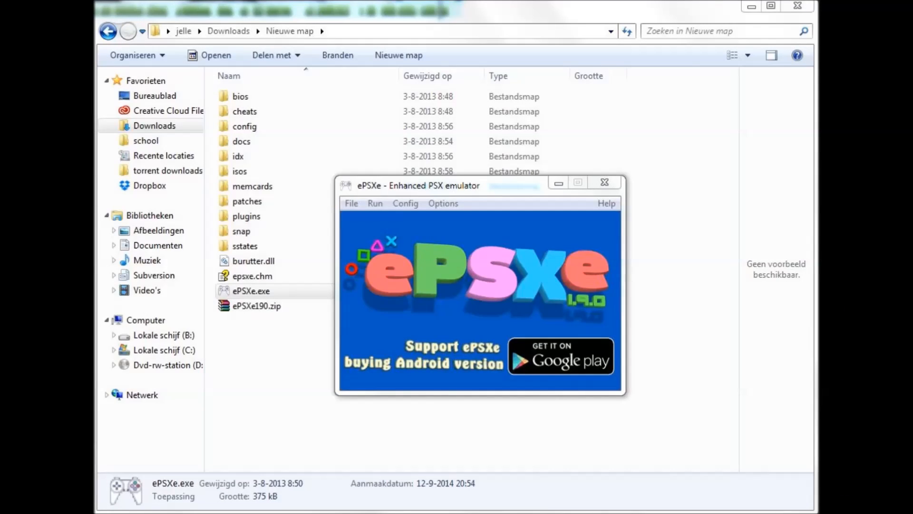